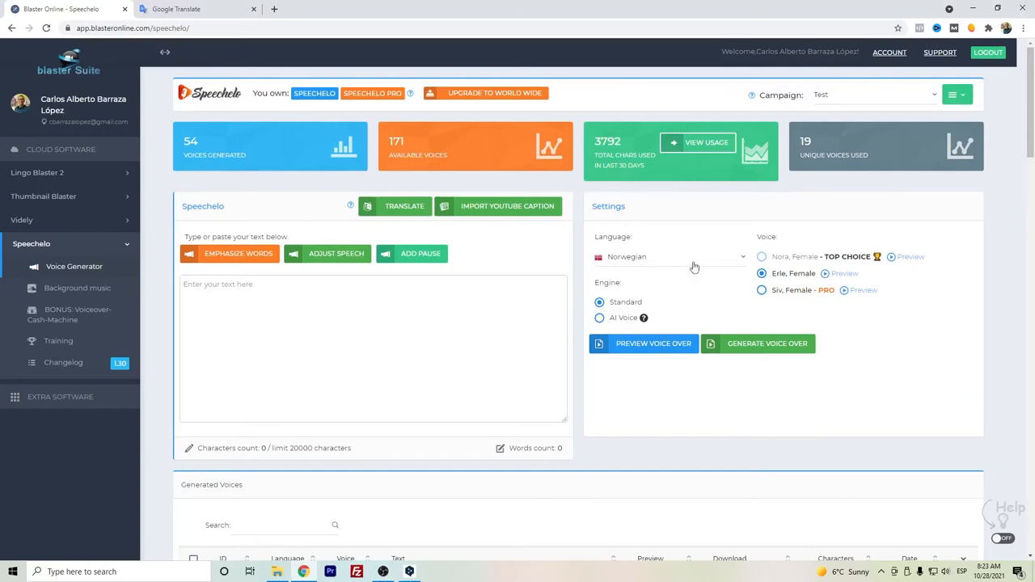
mouse_move(531, 267)
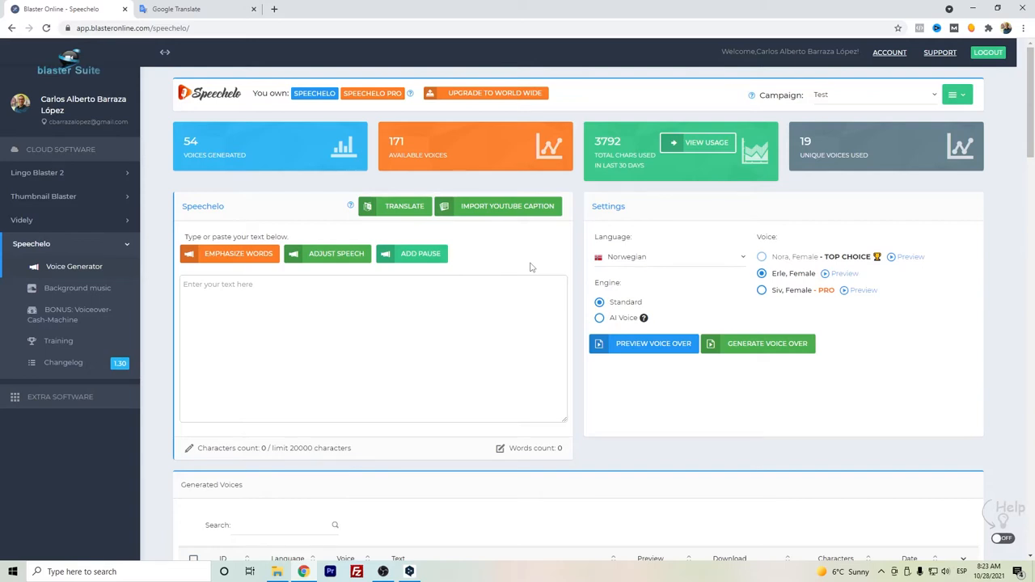
mouse_move(646, 272)
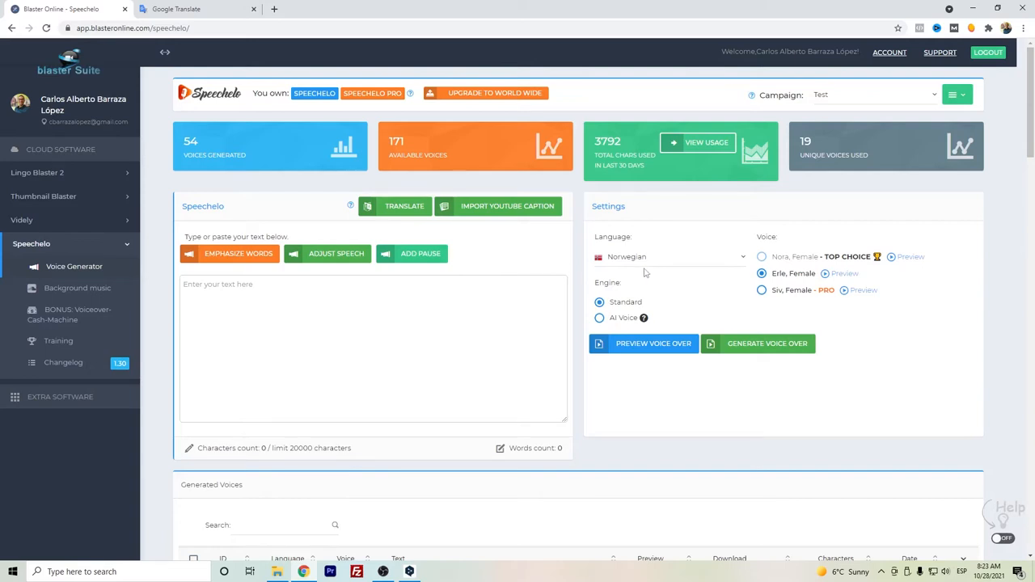
Step: Keep Norwegian as the voiceover language in the Language list
click(669, 256)
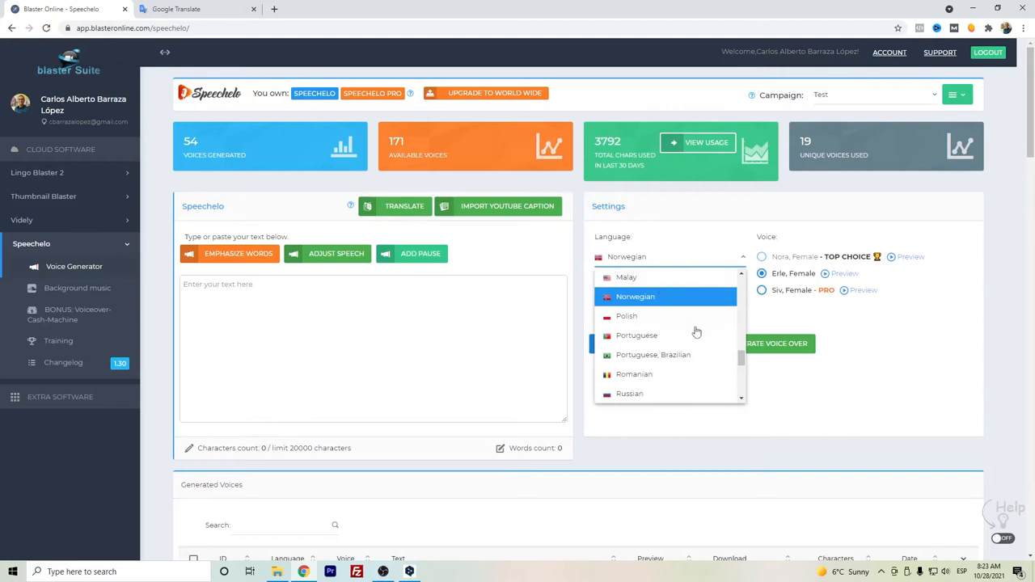
scroll(down, 3)
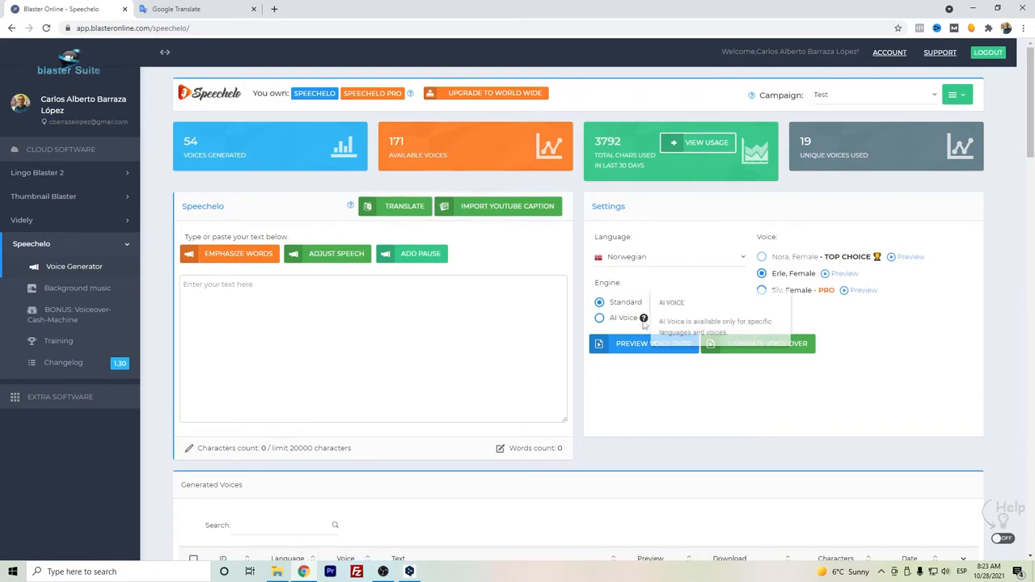
mouse_move(595, 293)
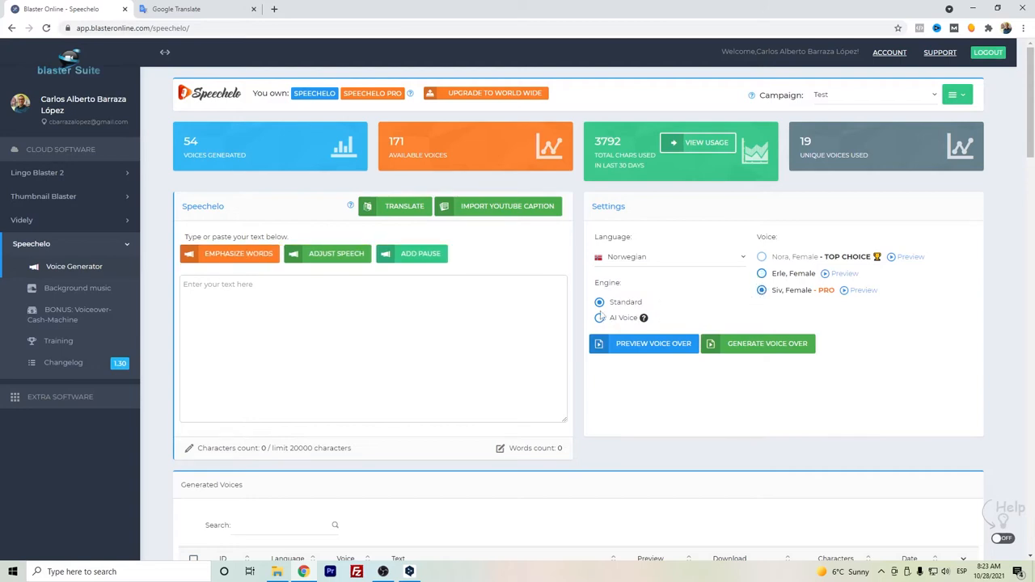
Step: Choose the AI Voice engine with Nora and copy the Norwegian translation from Google Translate
click(599, 317)
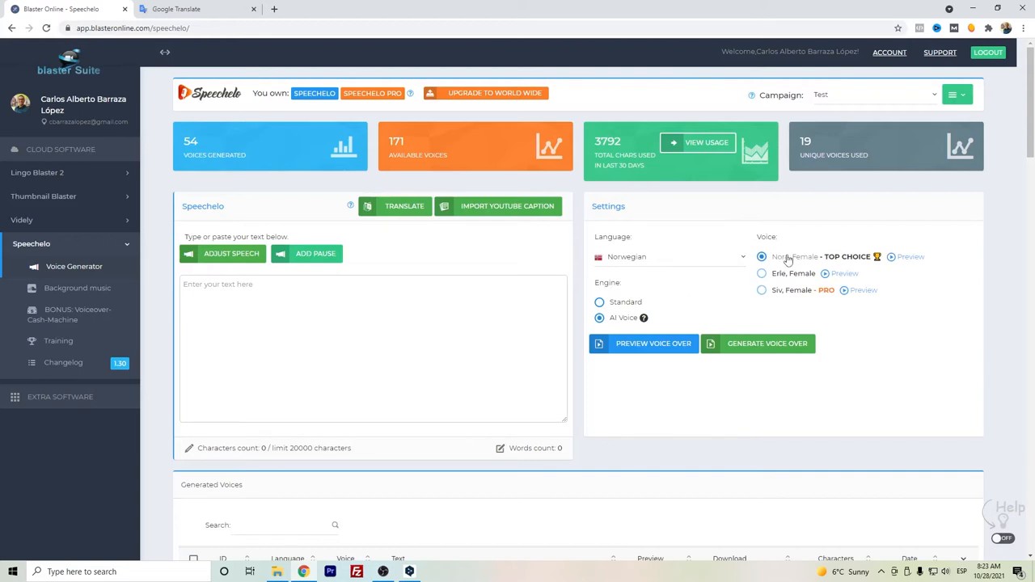
mouse_move(783, 259)
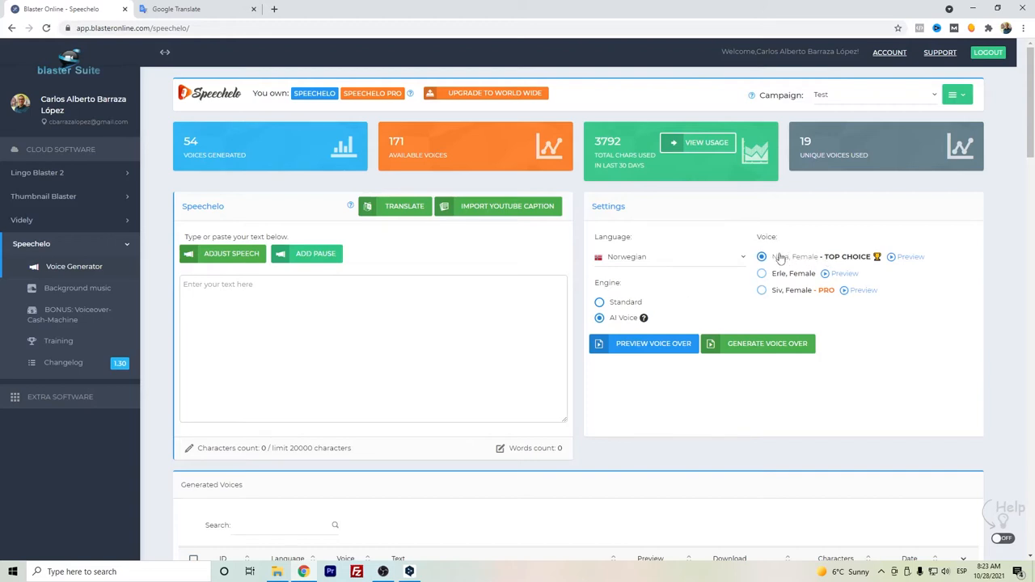
click(174, 10)
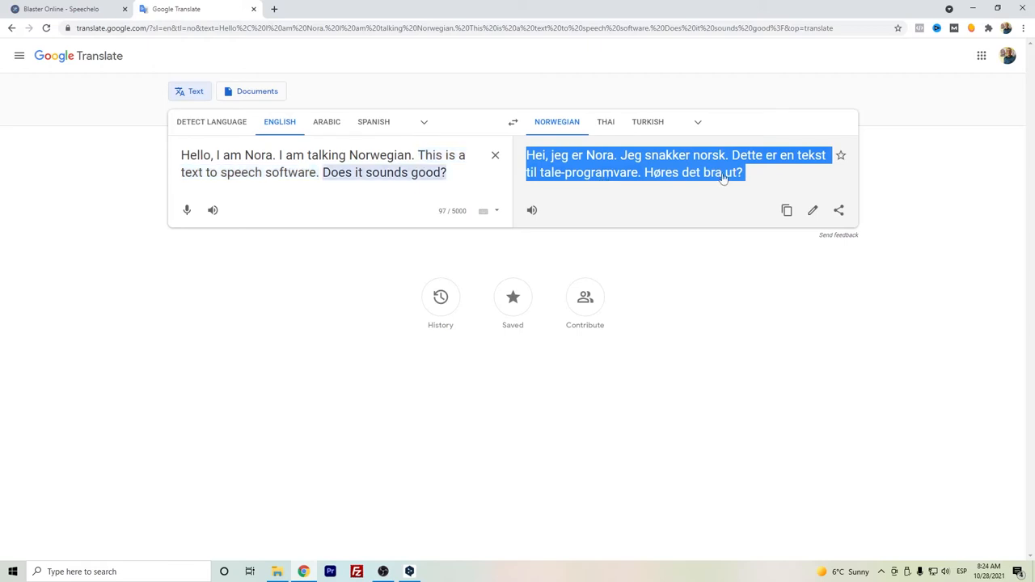
mouse_move(787, 210)
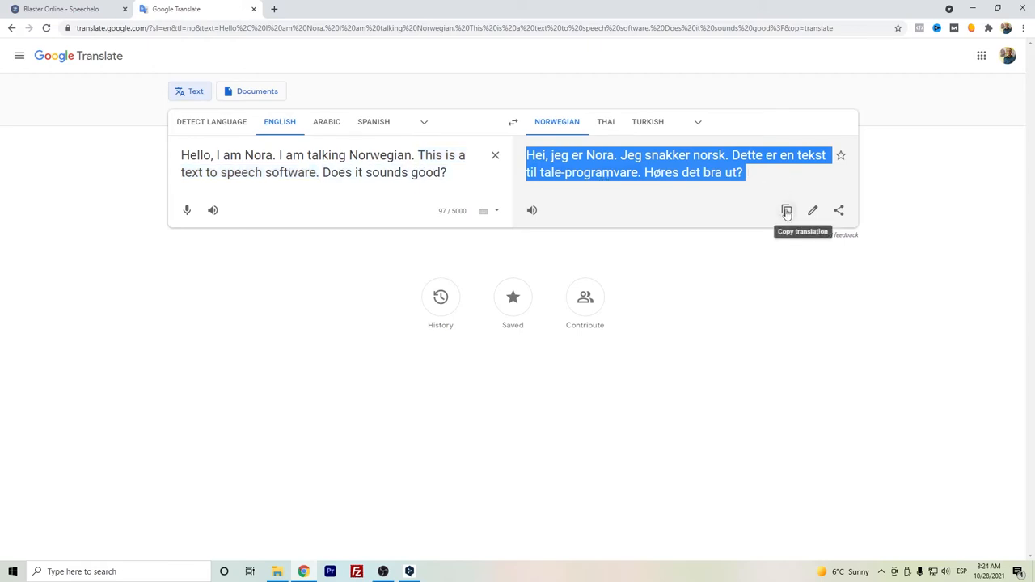
click(787, 210)
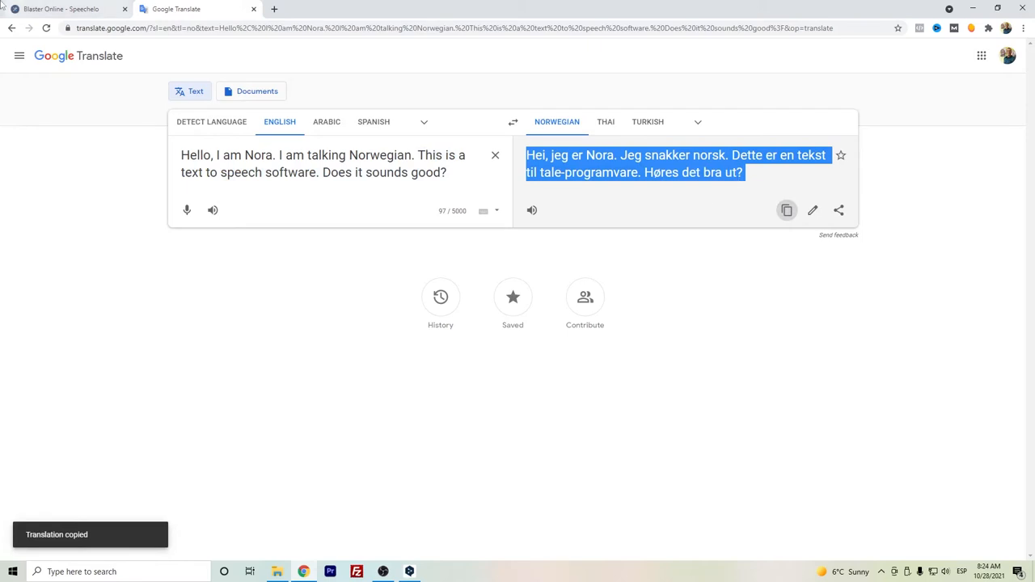
click(65, 9)
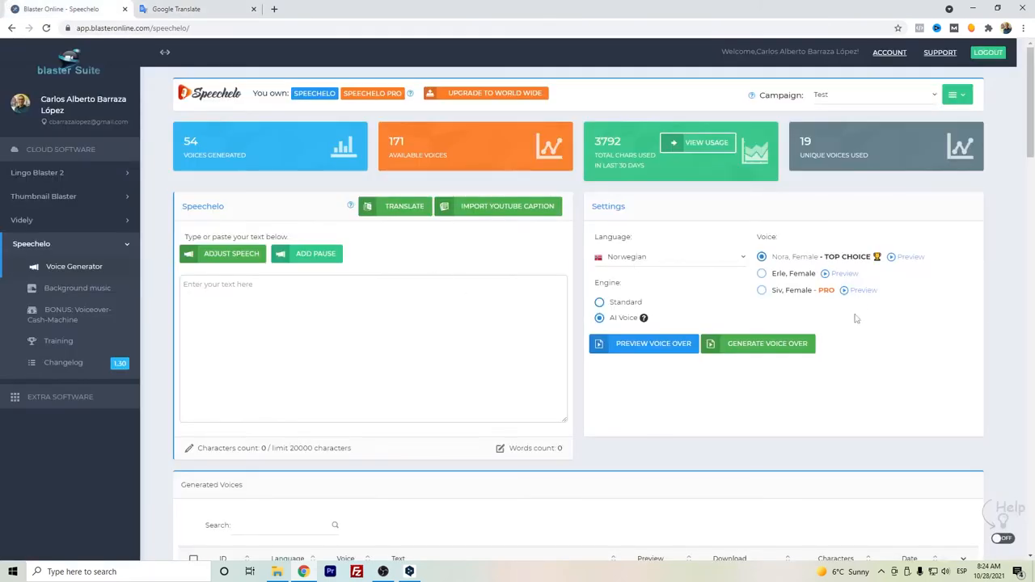
Step: Enter the greeting 'Hei, jeg er Nora. Jeg snakker norsk...', preview it with Nora, then generate the voiceover
text(Hei, jeg er Nora. Jeg snakker norsk. Dette er en tekst til tale-programvare. Høres det bra ut?)
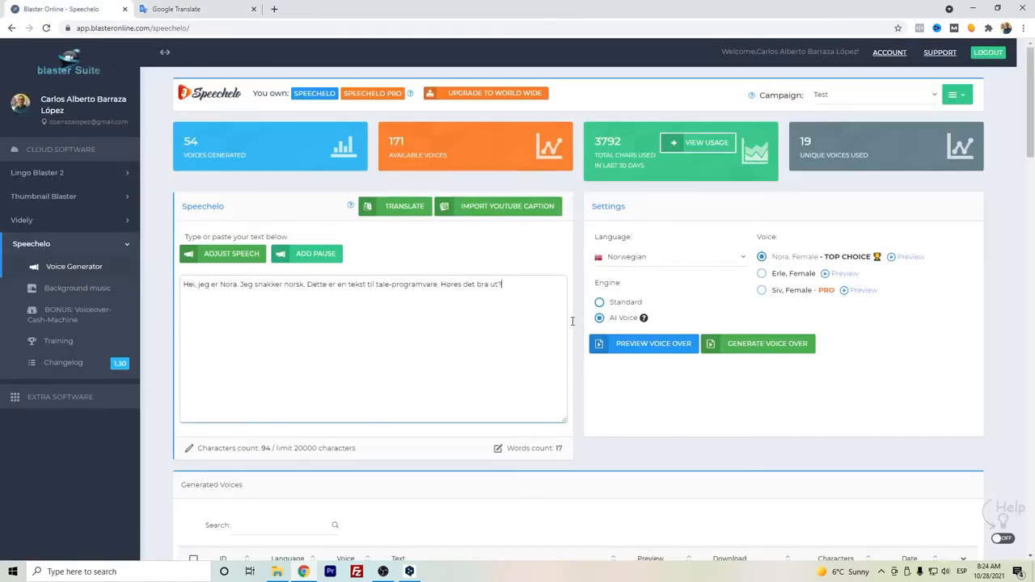
click(653, 343)
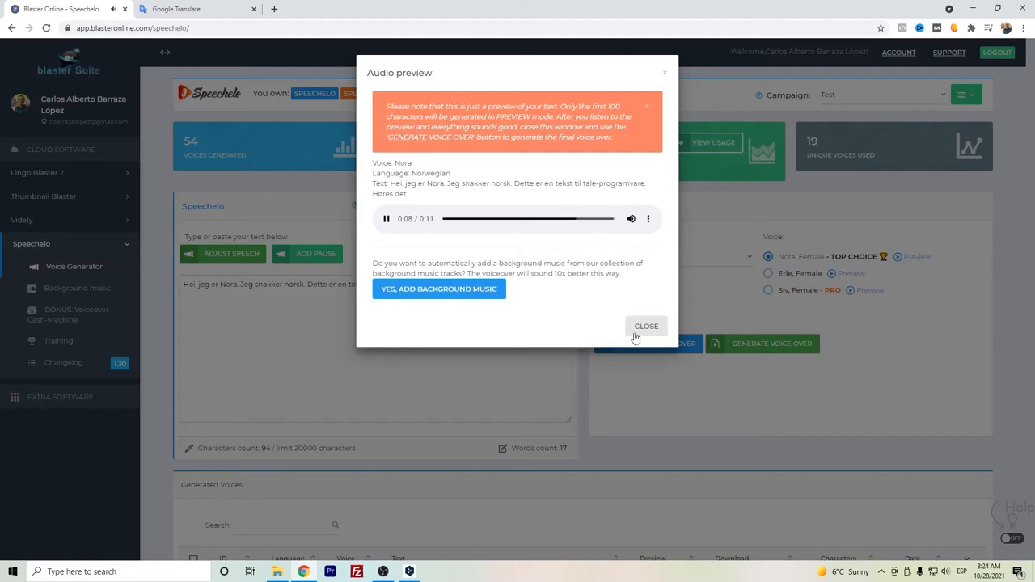
click(647, 327)
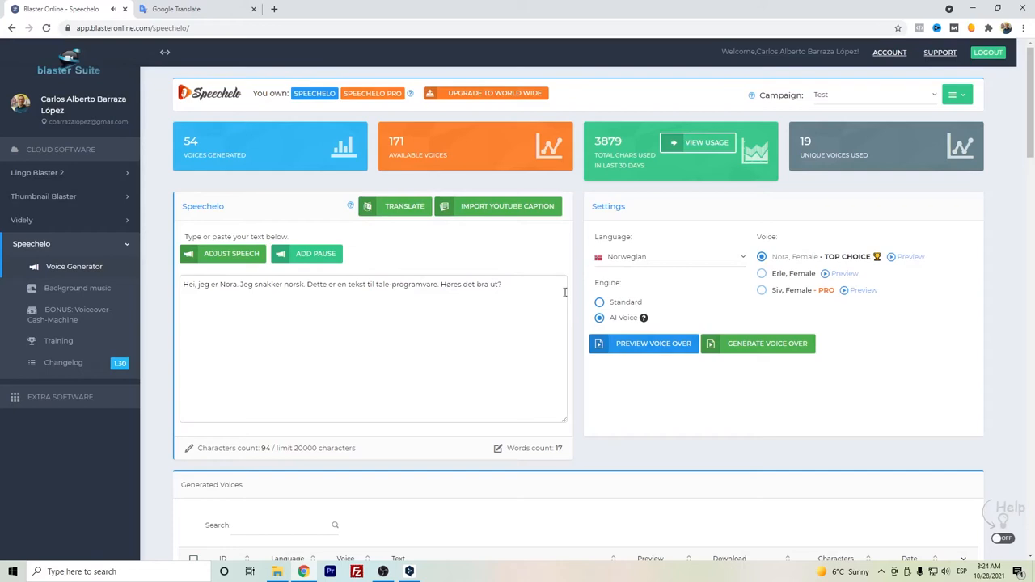
mouse_move(694, 312)
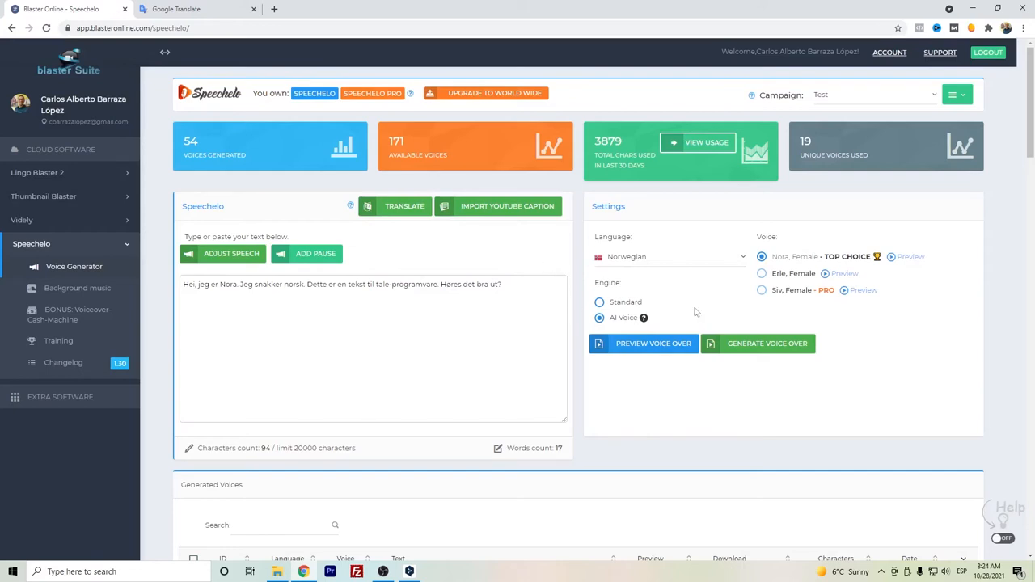
click(767, 343)
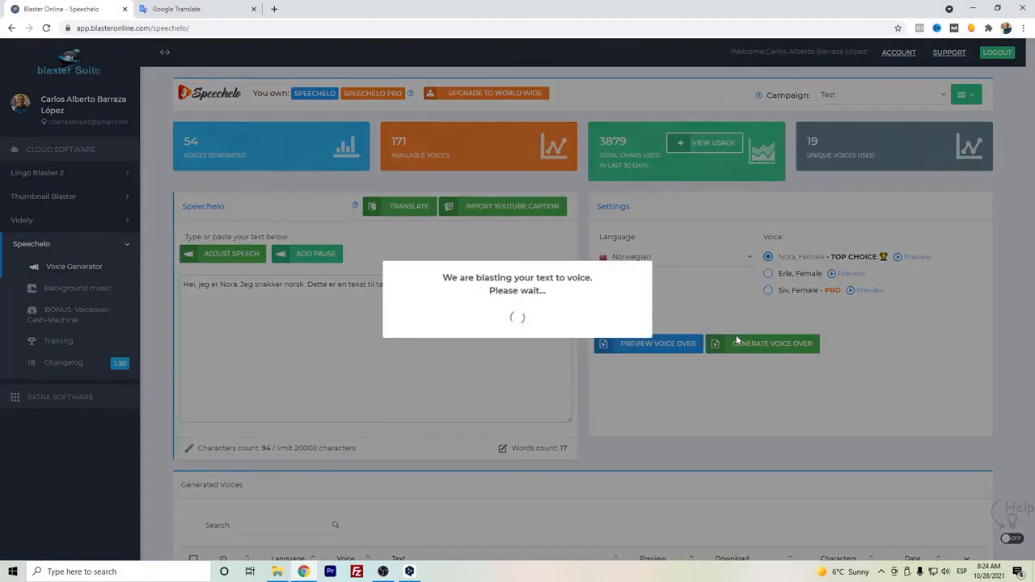
Step: Return to the Standard engine, which defaults to the Erle female voice
click(771, 343)
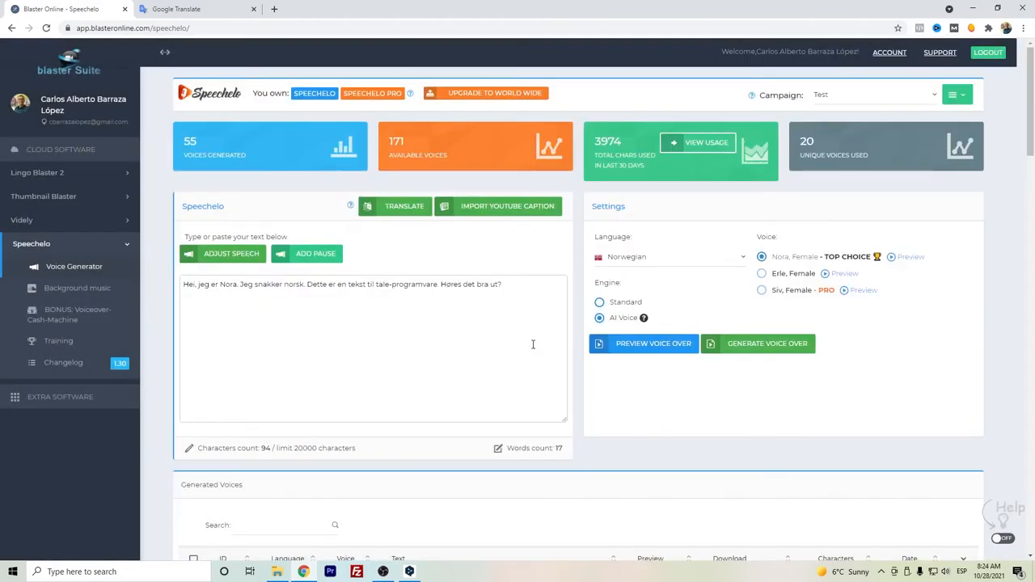
scroll(down, 3)
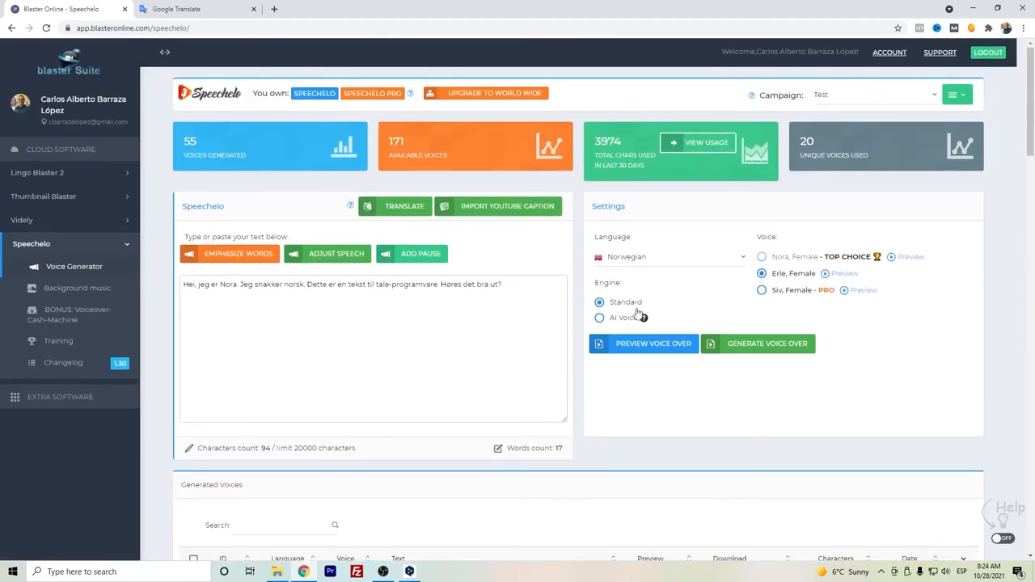
Step: Play the Erle Standard-voice preview of the Norwegian text and close it
click(654, 343)
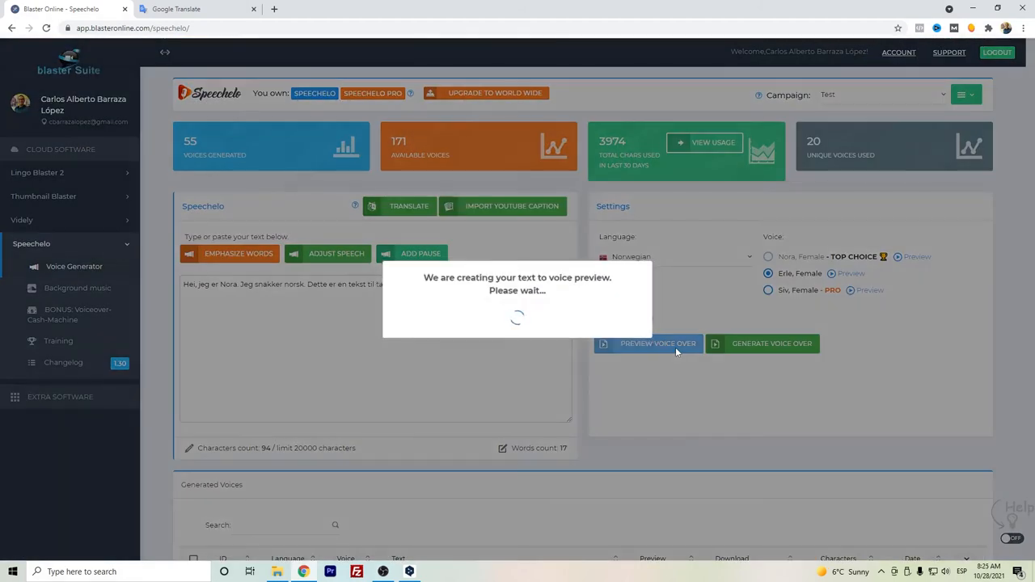
click(657, 343)
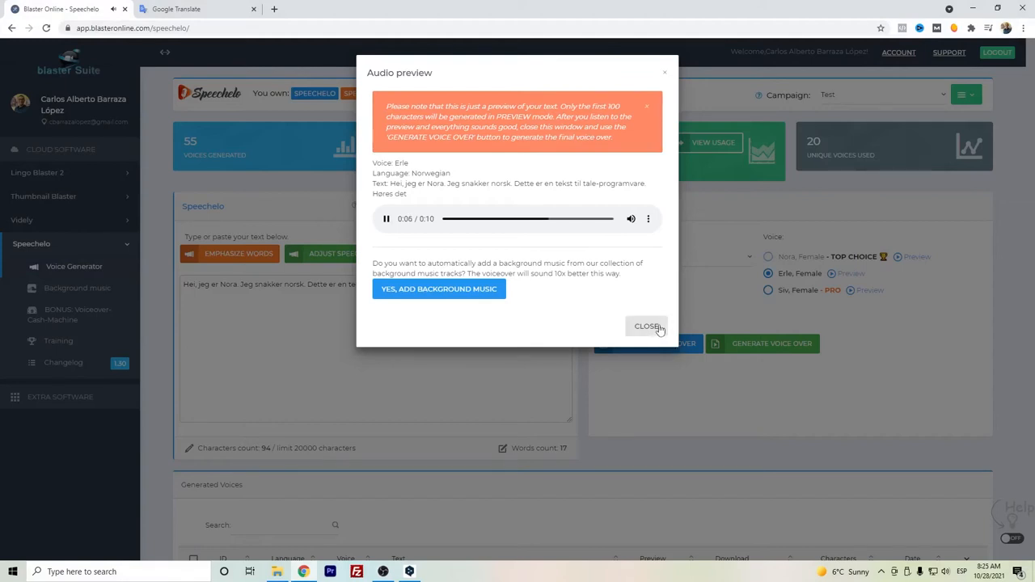
click(648, 327)
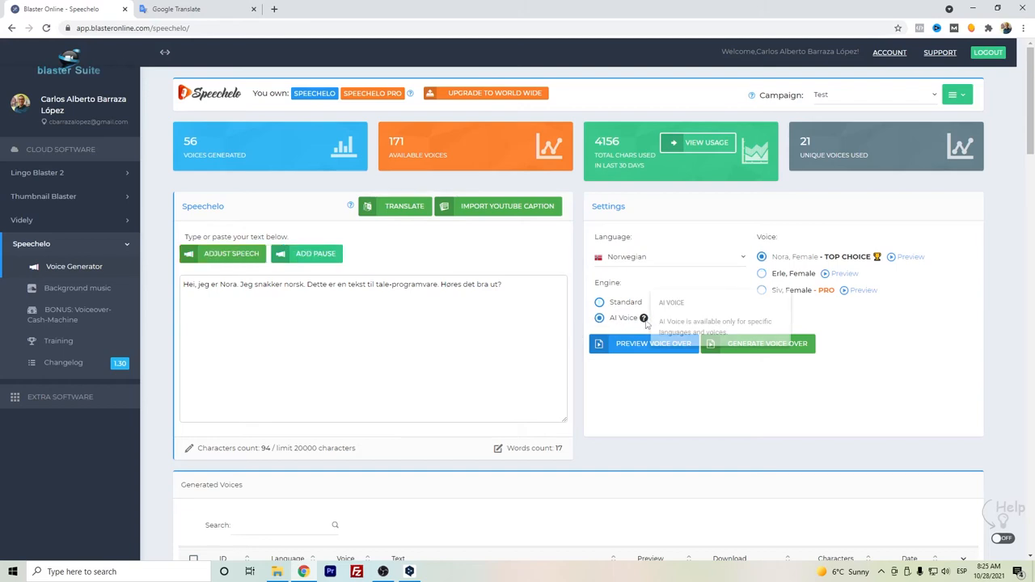
mouse_move(688, 314)
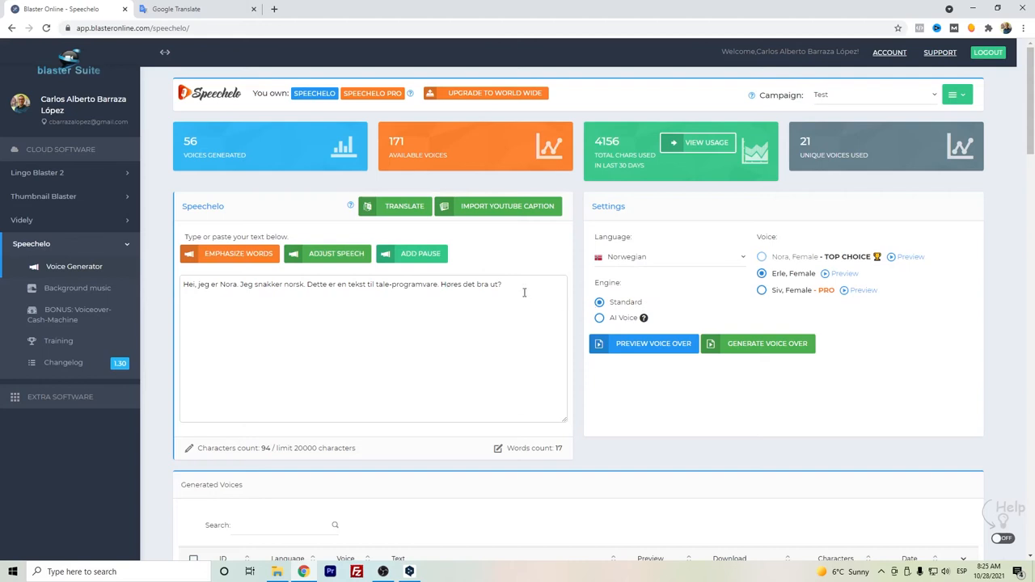
mouse_move(533, 326)
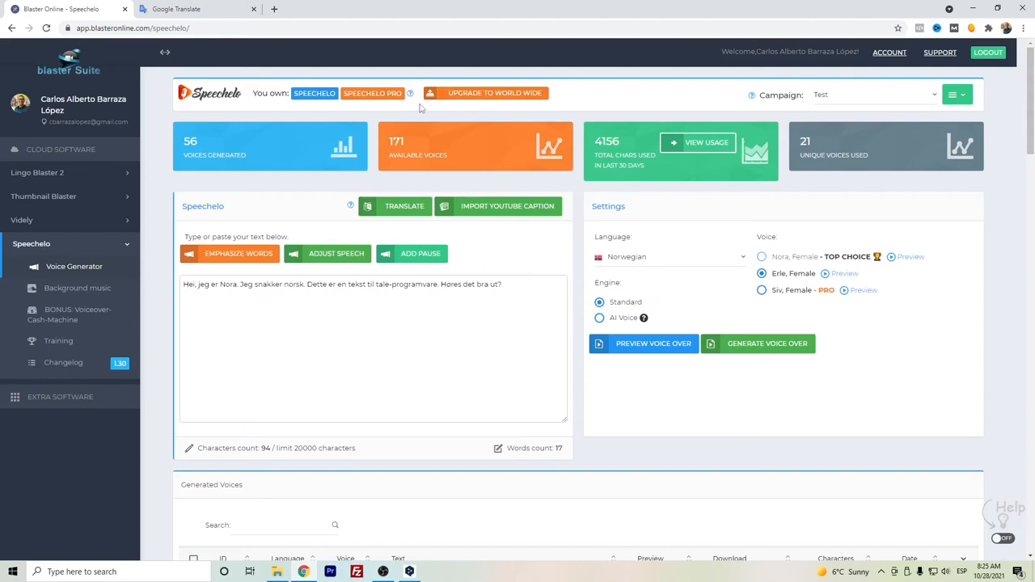
mouse_move(489, 104)
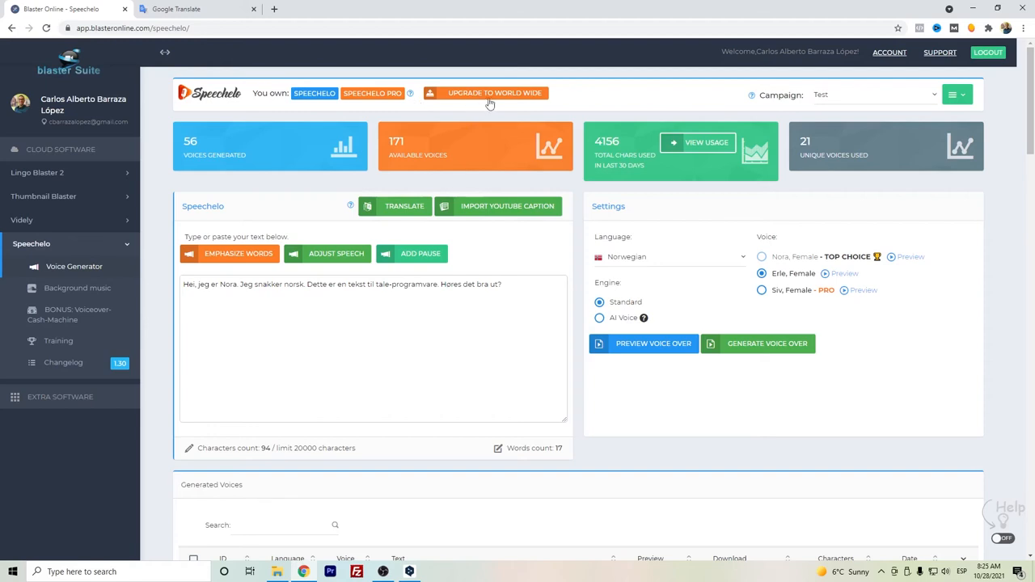
mouse_move(404, 205)
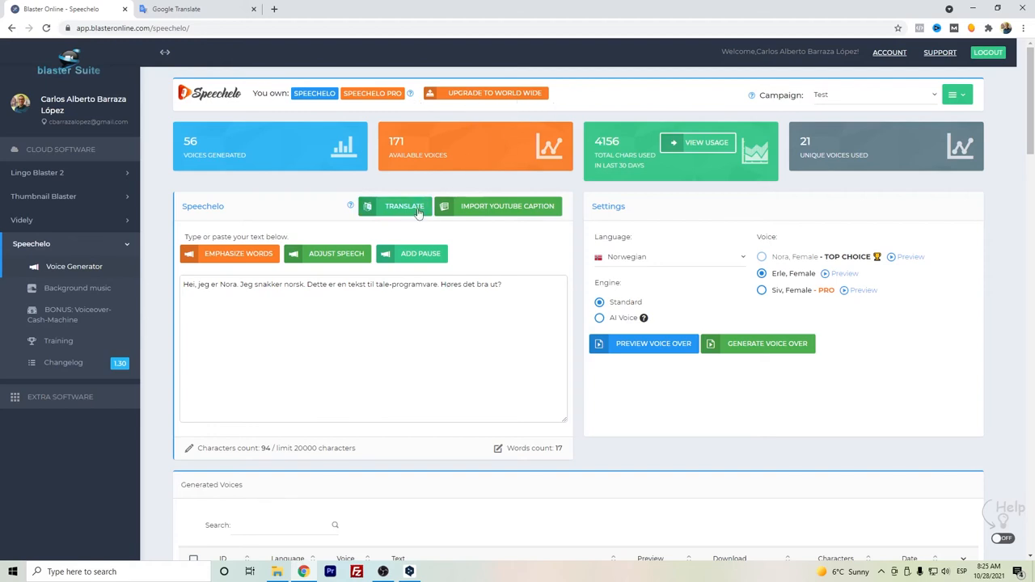
click(404, 205)
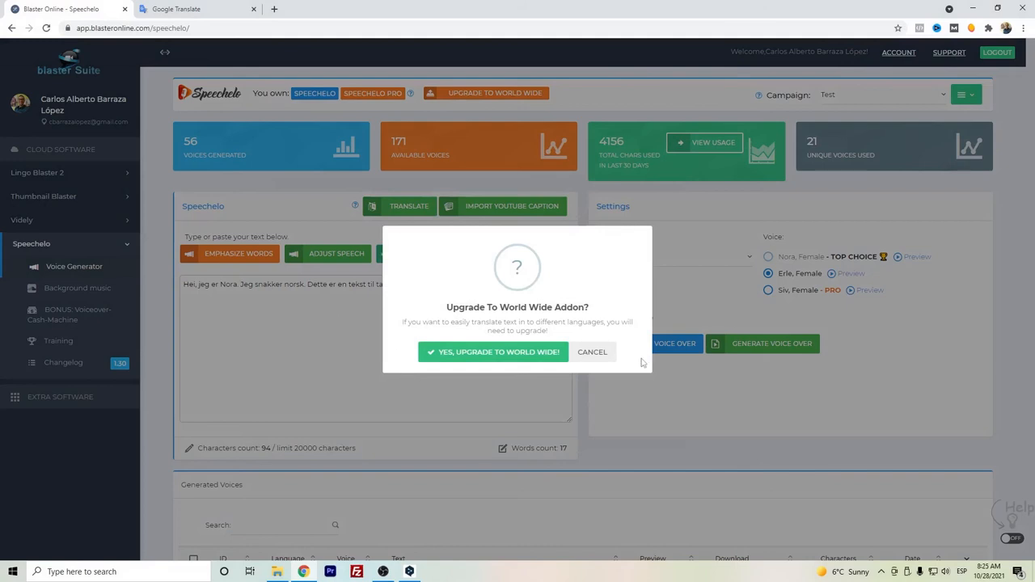
click(592, 352)
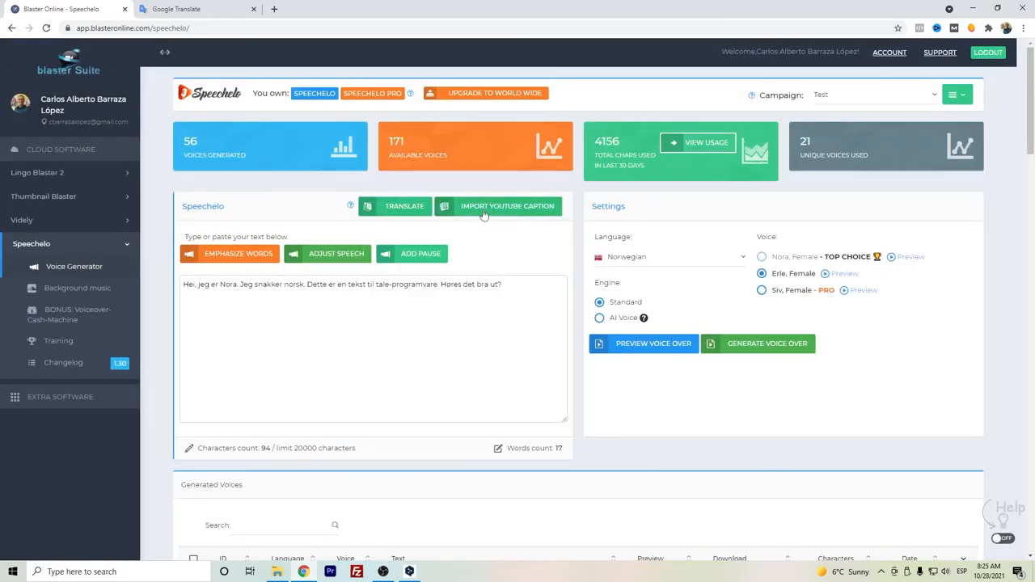
mouse_move(533, 310)
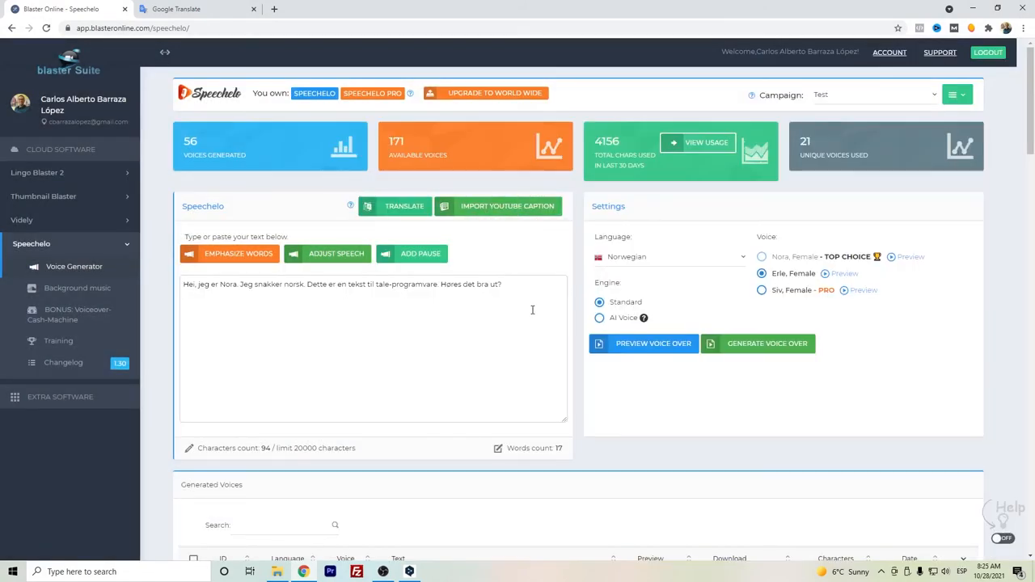
mouse_move(335, 322)
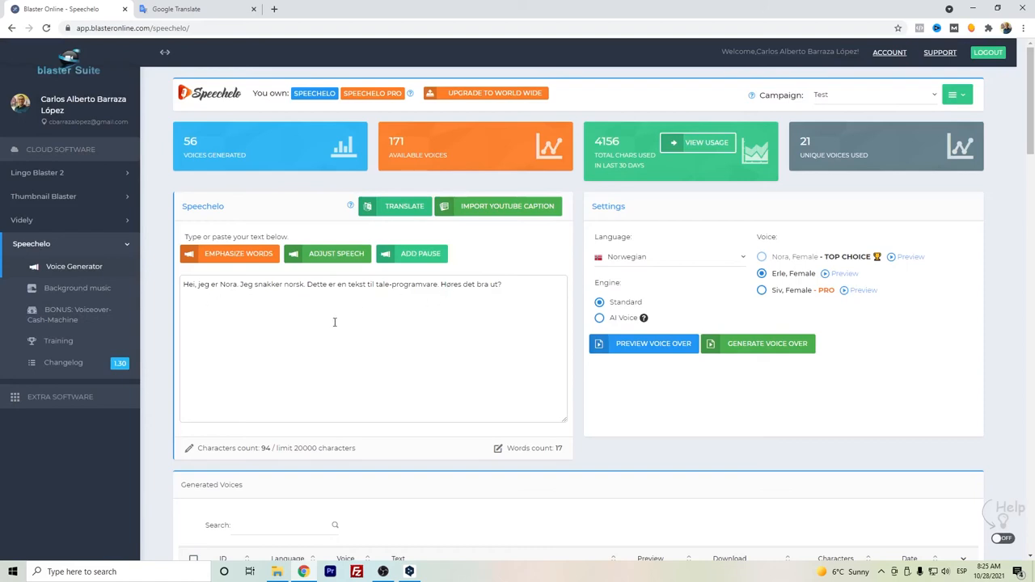
Step: Mark the Nora Norwegian row under Generated Voices and highlight the 20000 character limit
scroll(down, 3)
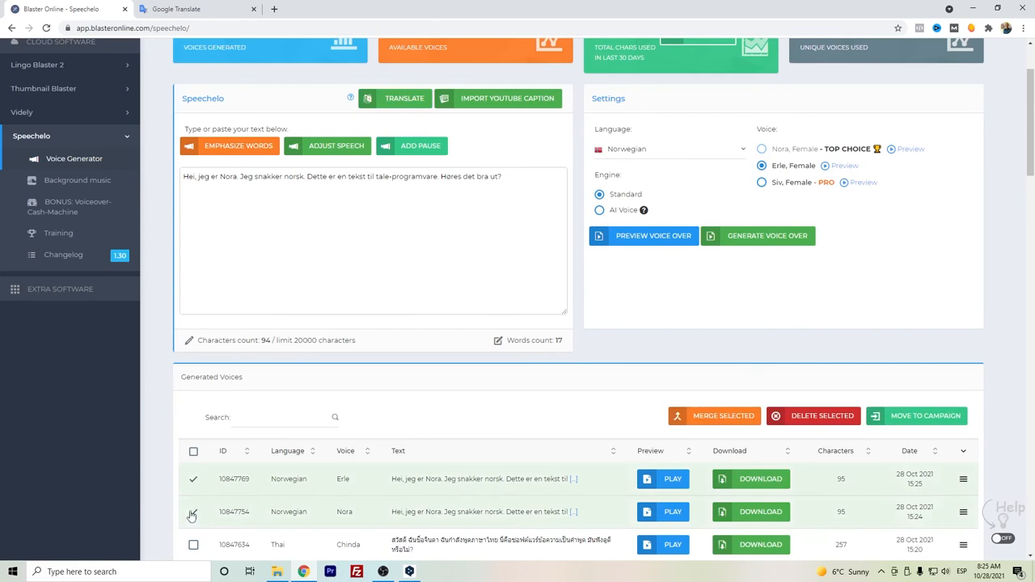
click(192, 517)
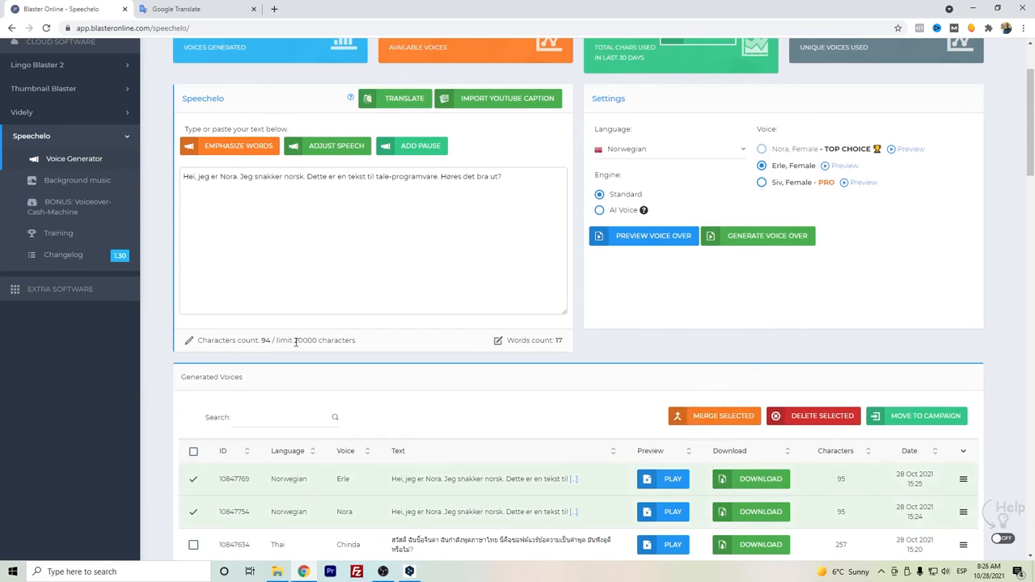
double_click(301, 340)
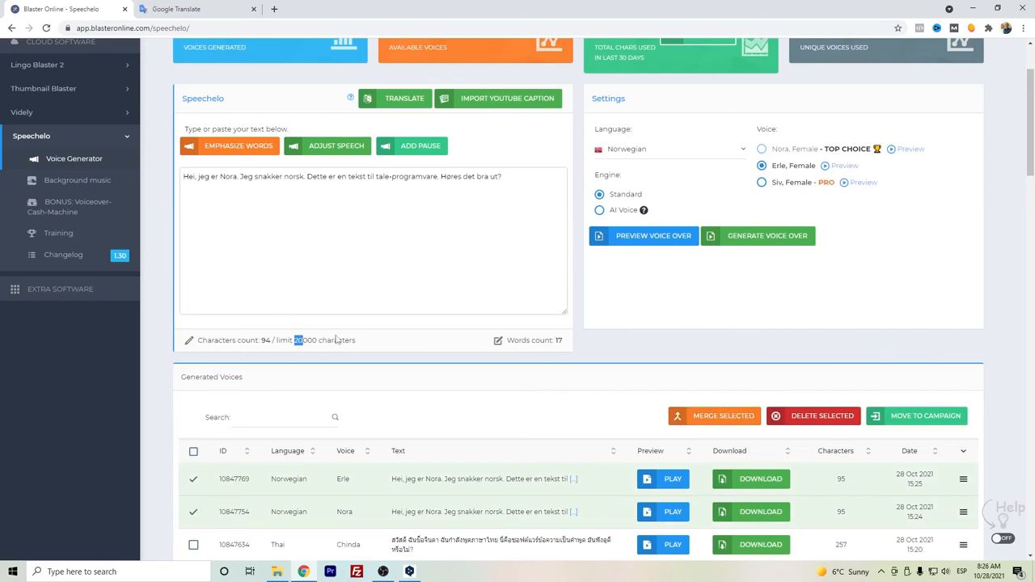
mouse_move(479, 382)
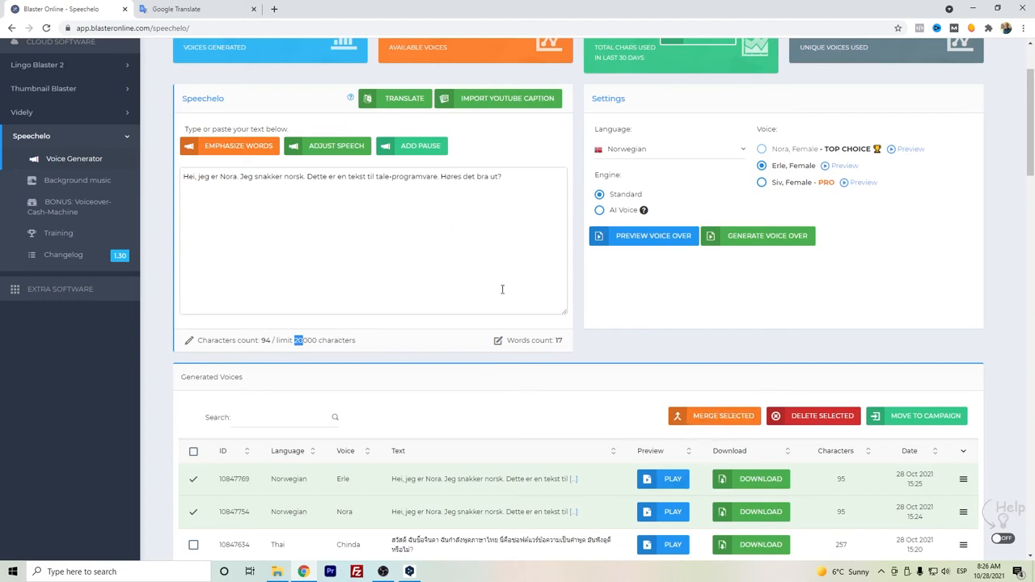
scroll(up, 3)
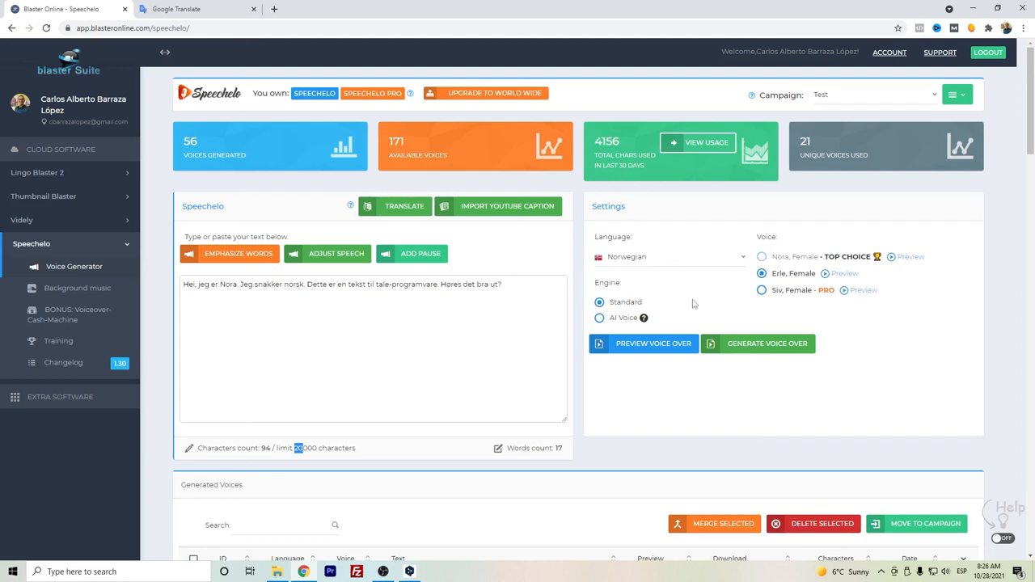
mouse_move(703, 287)
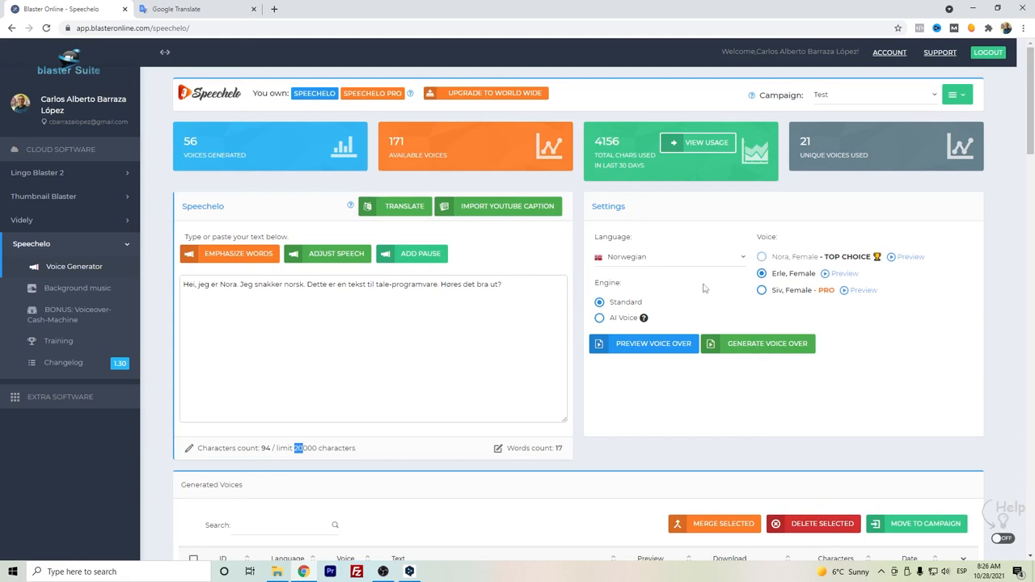
mouse_move(574, 257)
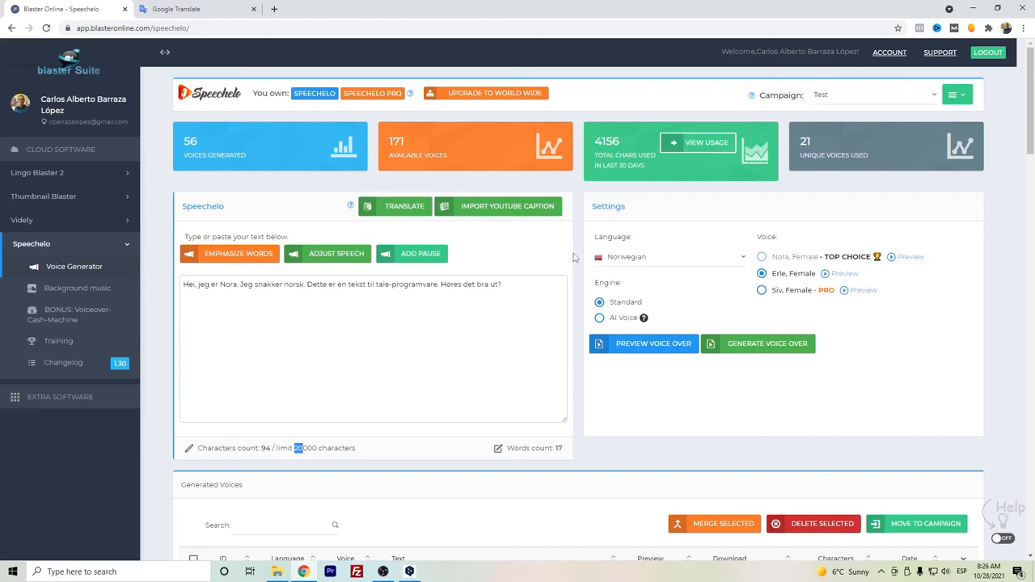